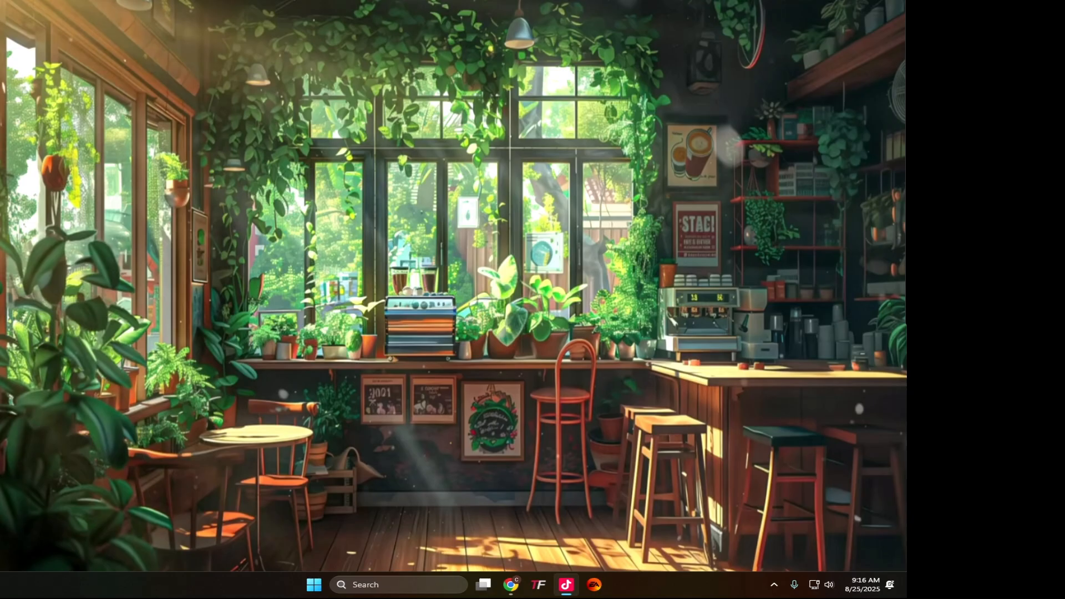
# Browse File Explorer into Electronic Arts > The Sims 4 and open the Mods folder
pyautogui.click(313, 584)
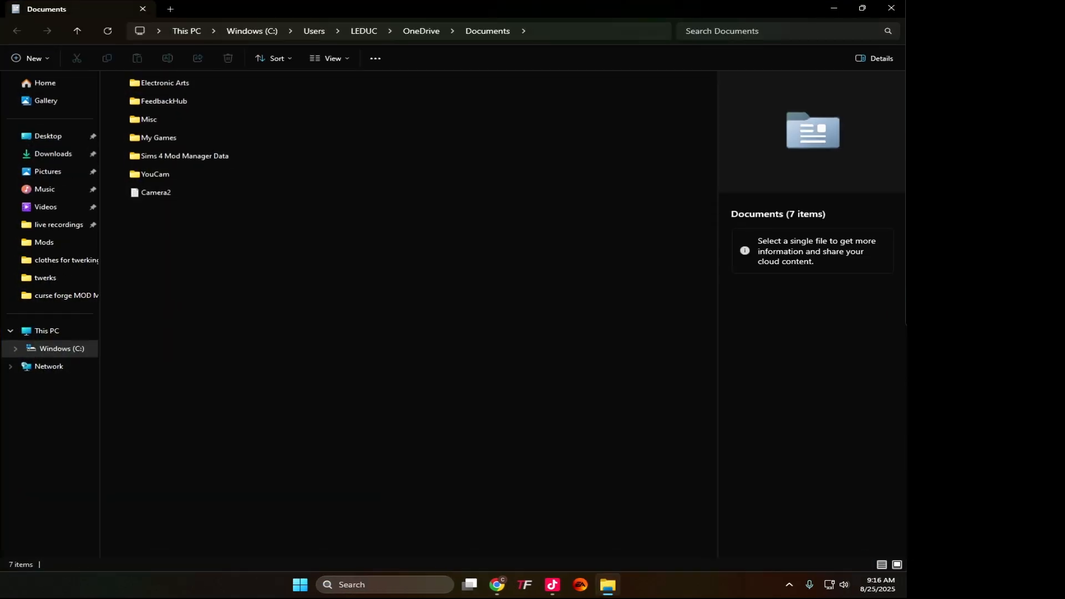
pyautogui.click(164, 82)
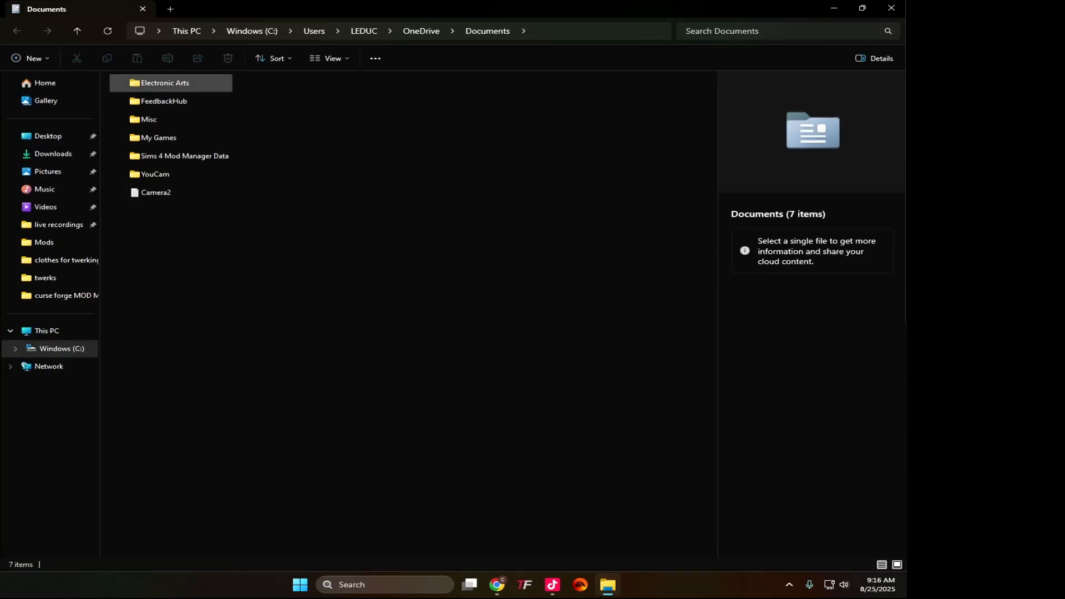
pyautogui.doubleClick(165, 83)
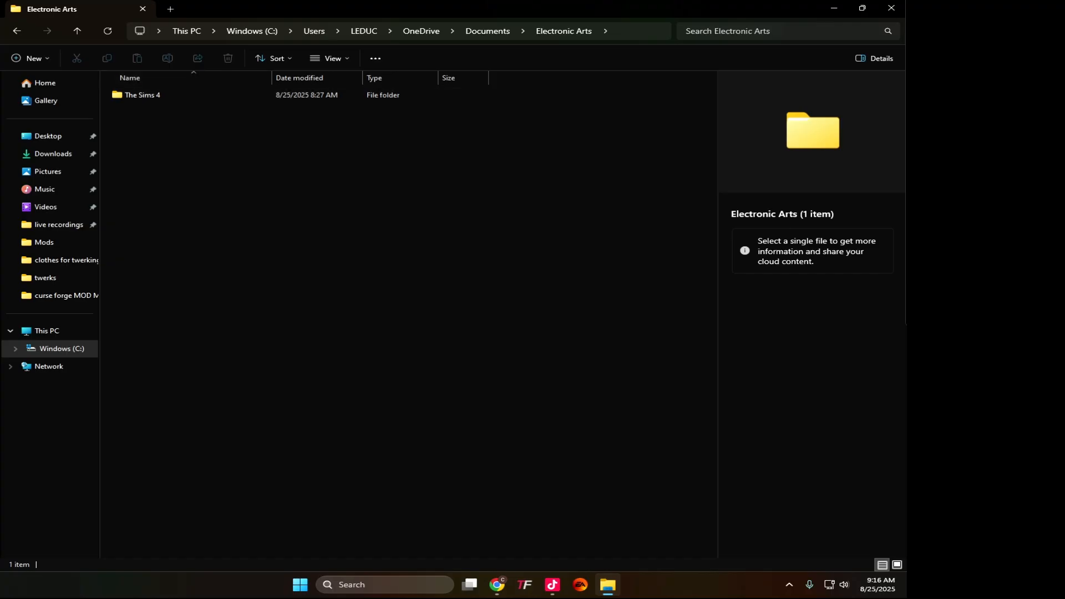
pyautogui.doubleClick(142, 95)
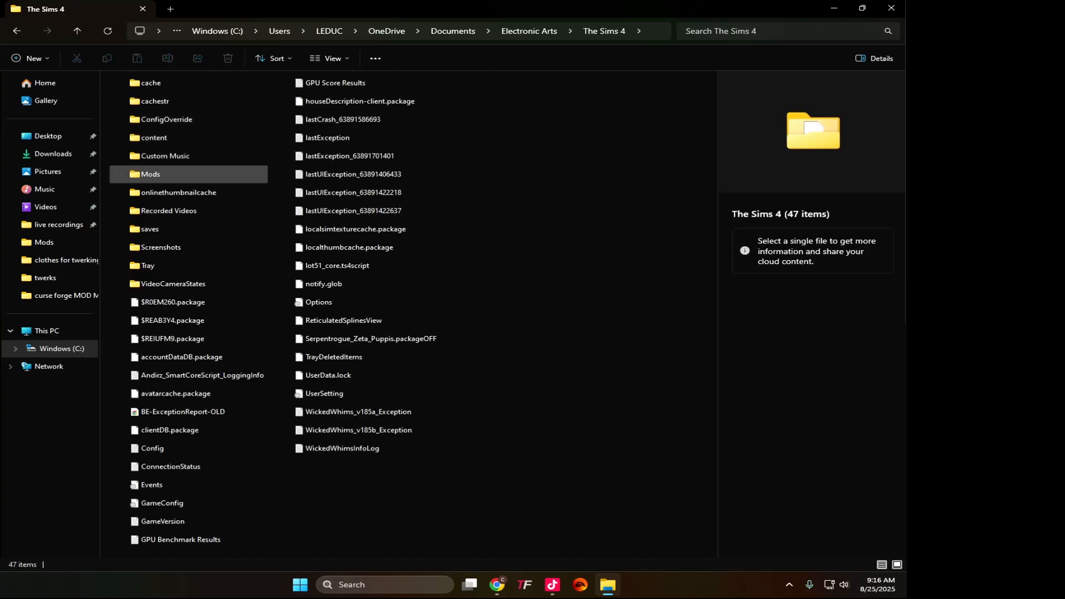
pyautogui.doubleClick(150, 174)
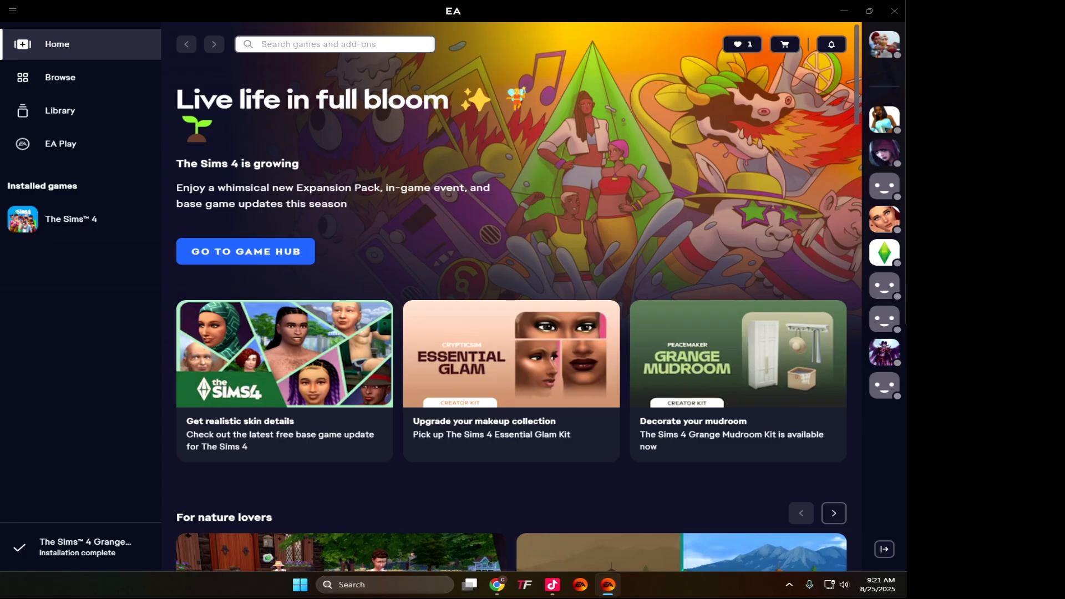
pyautogui.moveTo(71, 219)
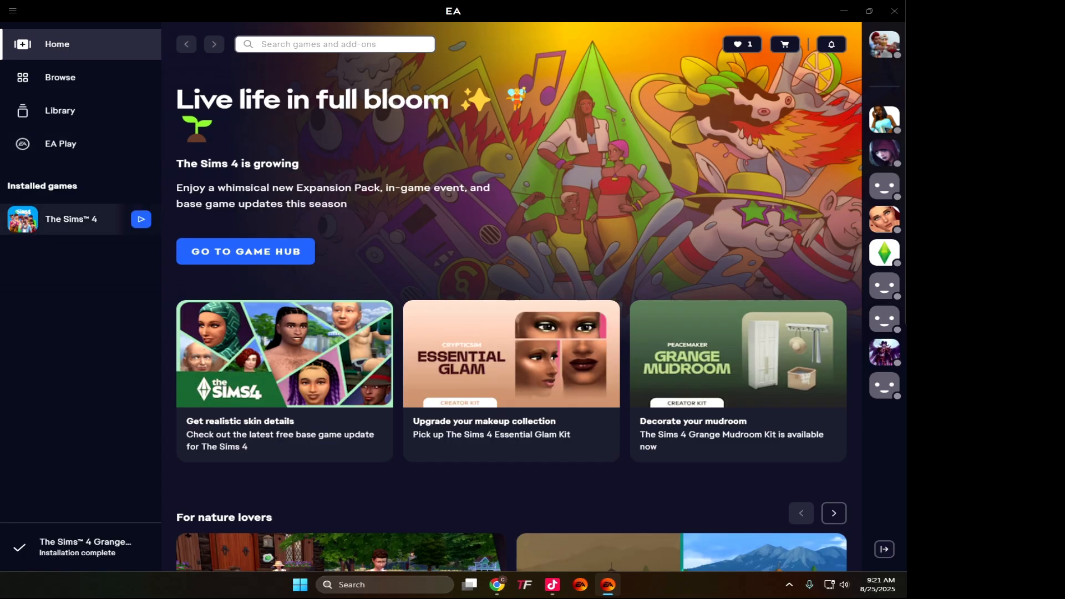
# Show The Sims 4's options menu from the EA app Library
pyautogui.click(60, 110)
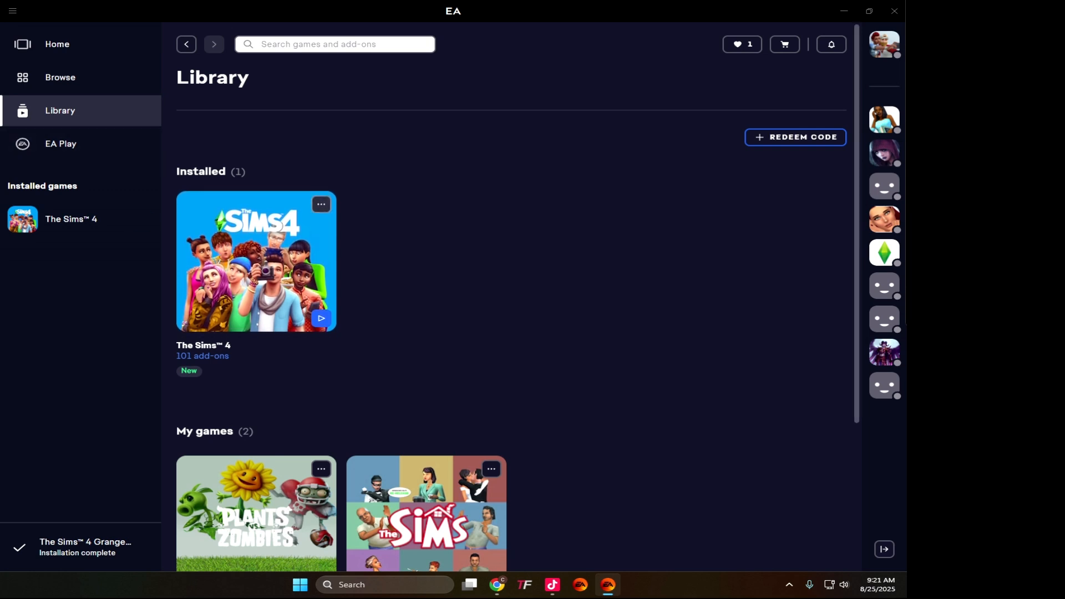
pyautogui.click(320, 204)
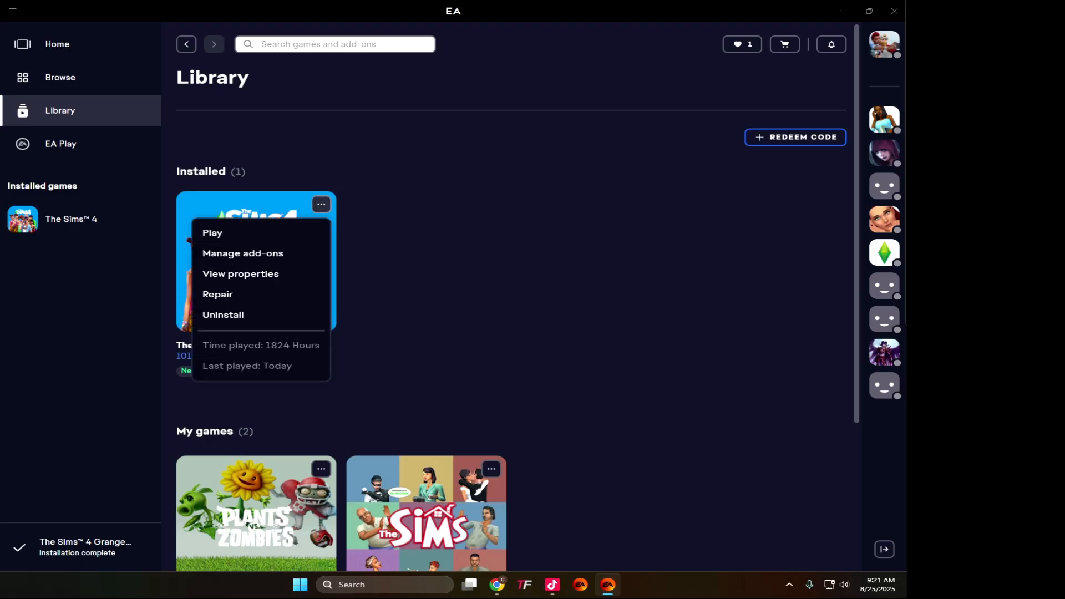
pyautogui.moveTo(218, 294)
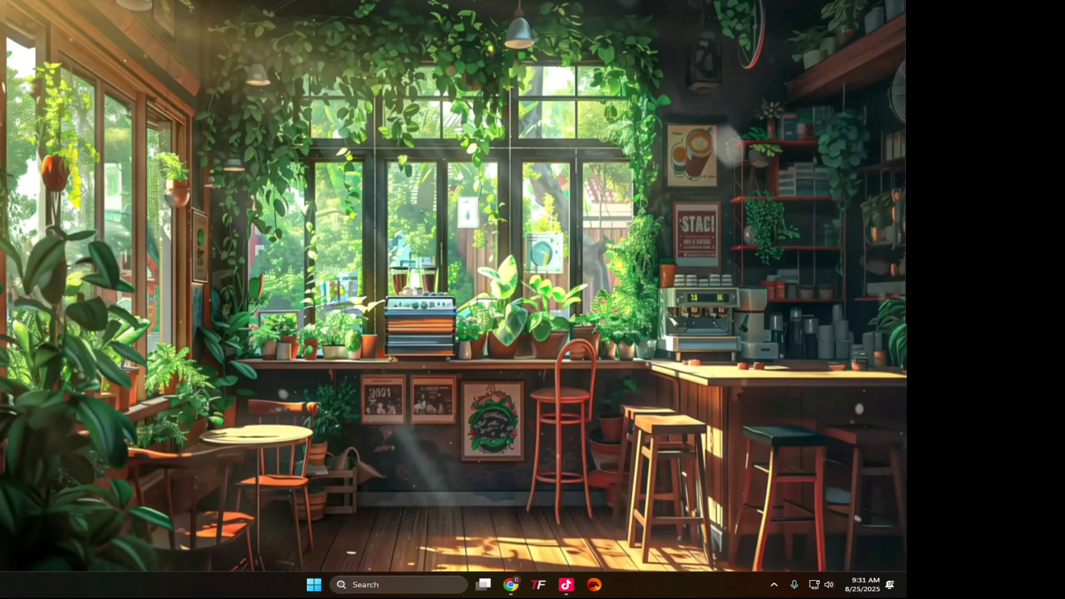
# Bring the running Sims 4 to its main menu from the taskbar
pyautogui.click(593, 584)
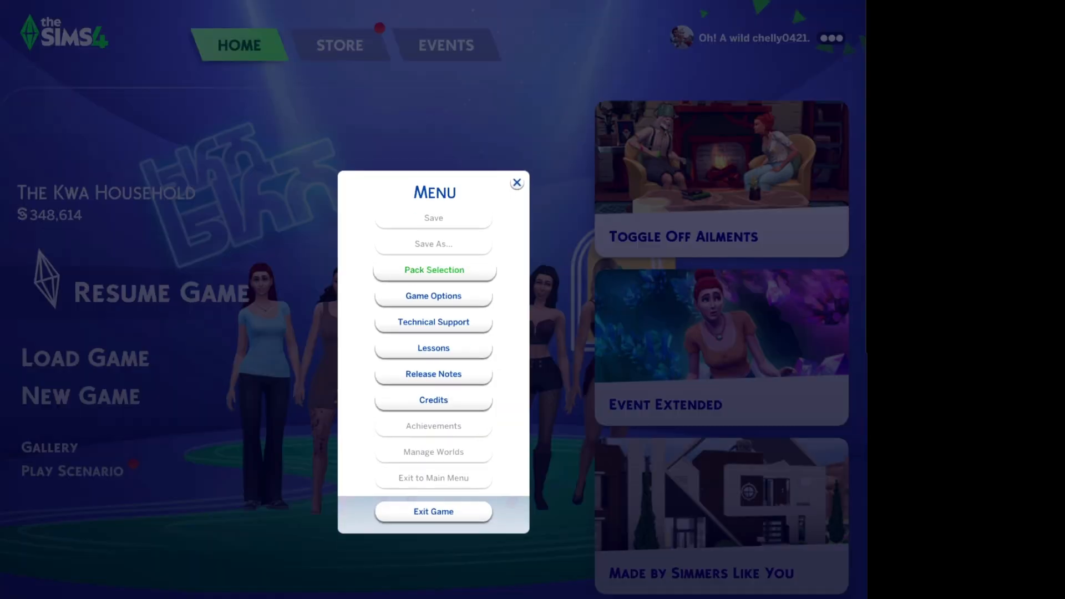
# Open Game Options > Other and view the installed custom content list
pyautogui.click(433, 295)
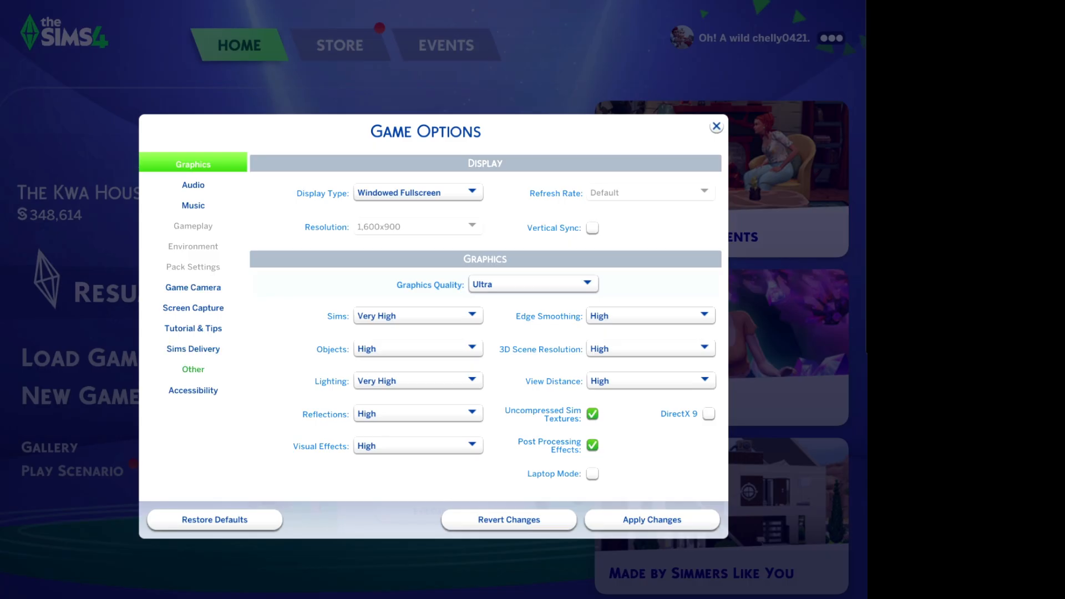
pyautogui.click(193, 370)
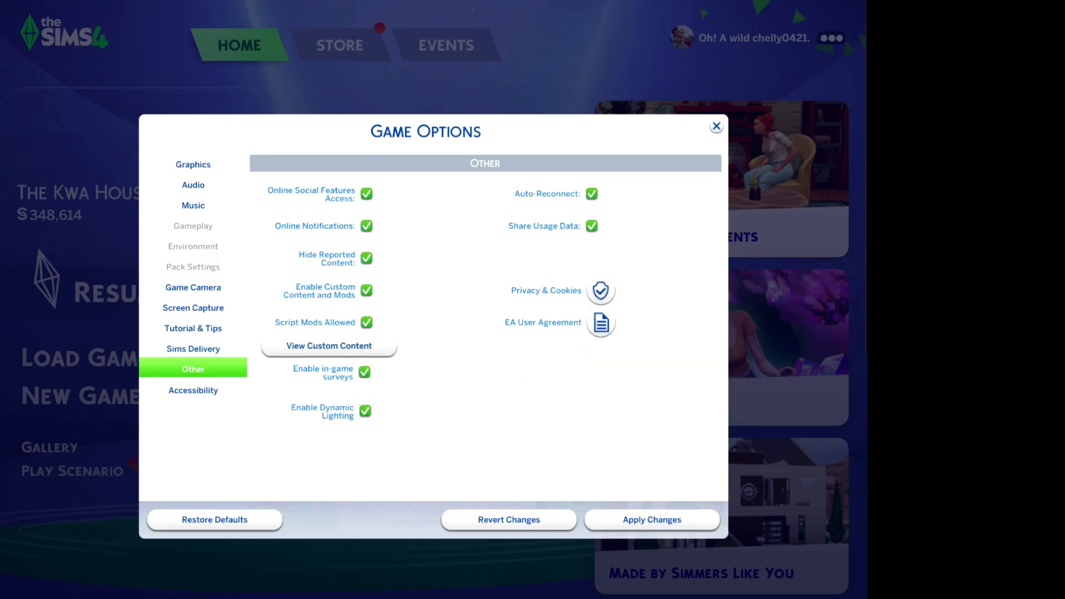
pyautogui.moveTo(366, 290)
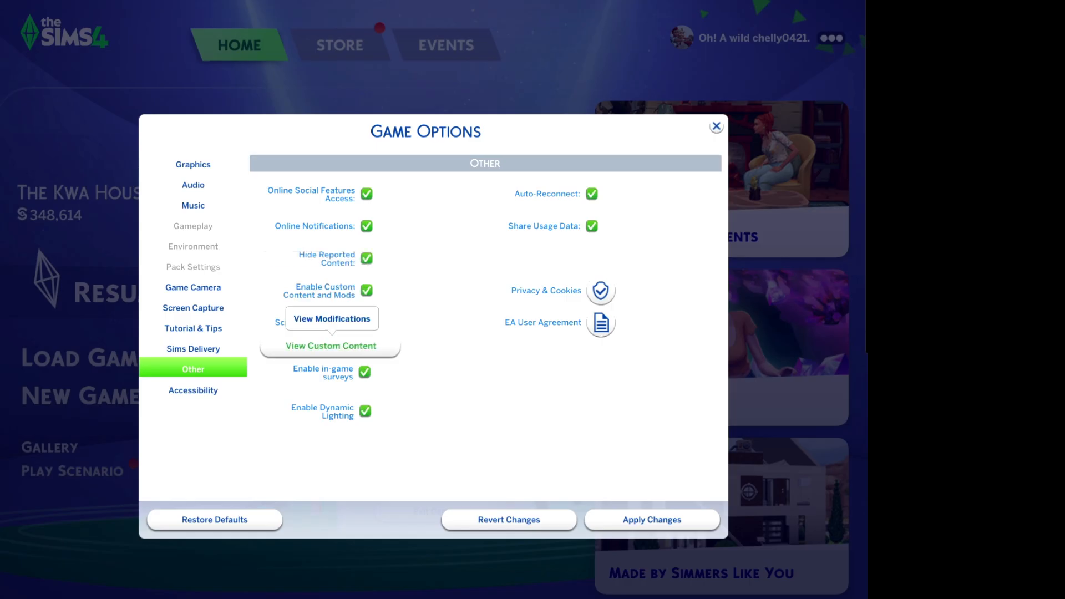
pyautogui.click(330, 345)
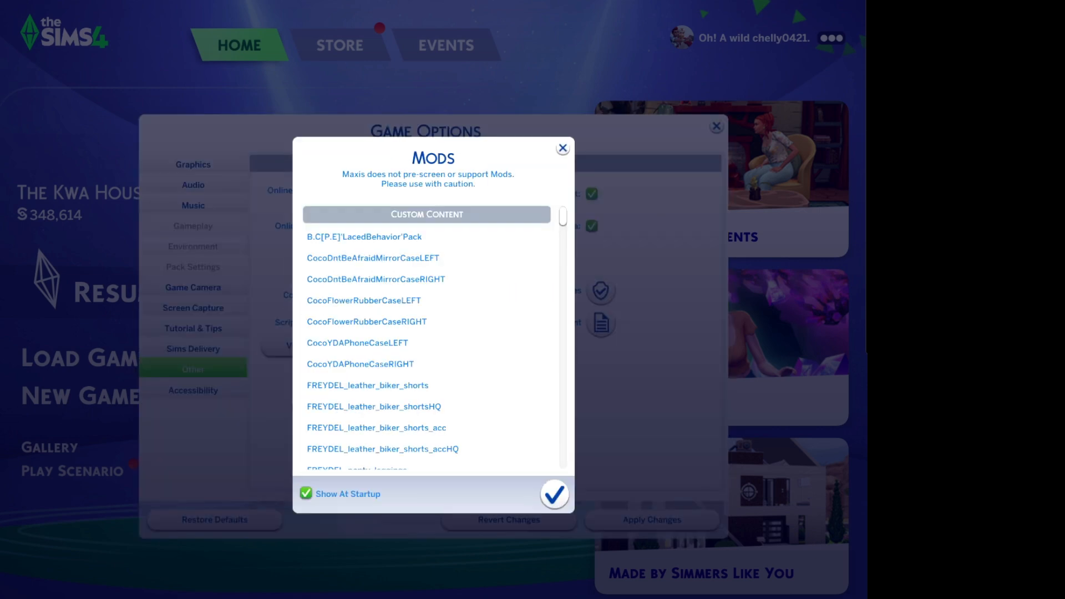
pyautogui.scroll(-3)
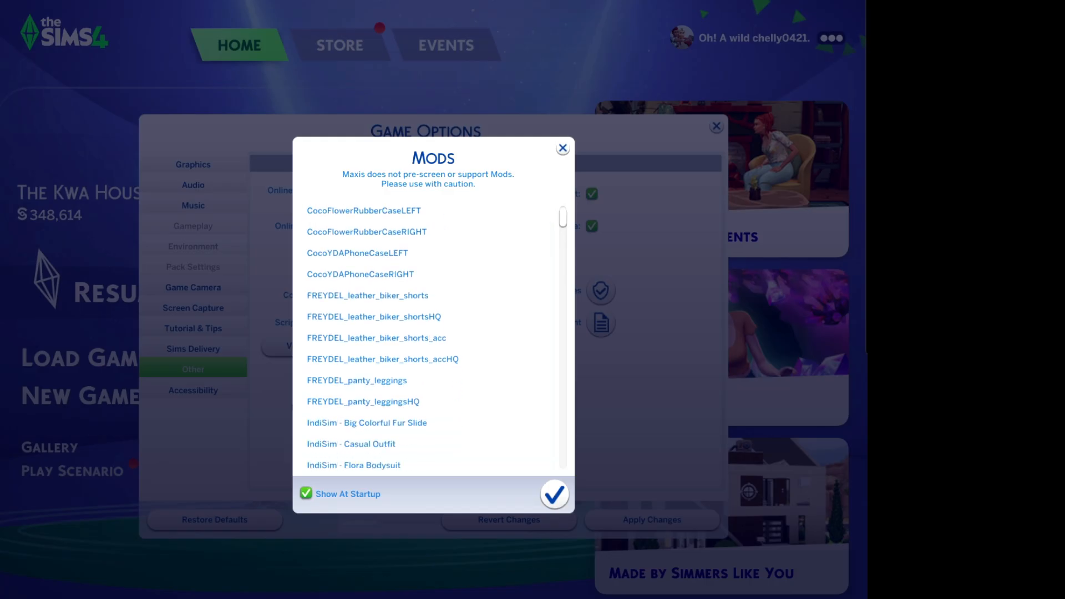
pyautogui.scroll(-3)
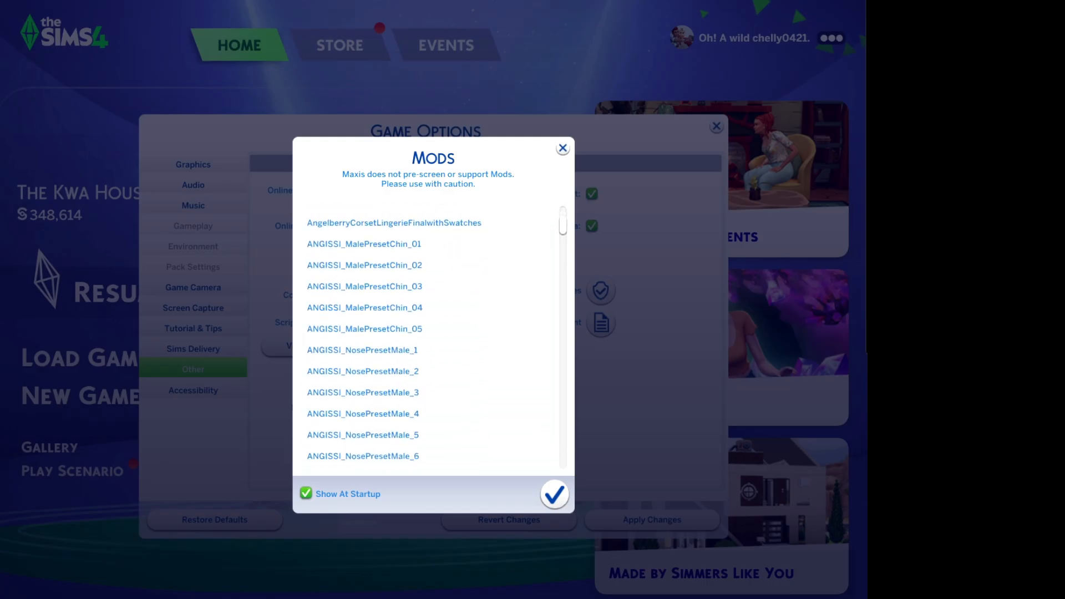
pyautogui.scroll(-3)
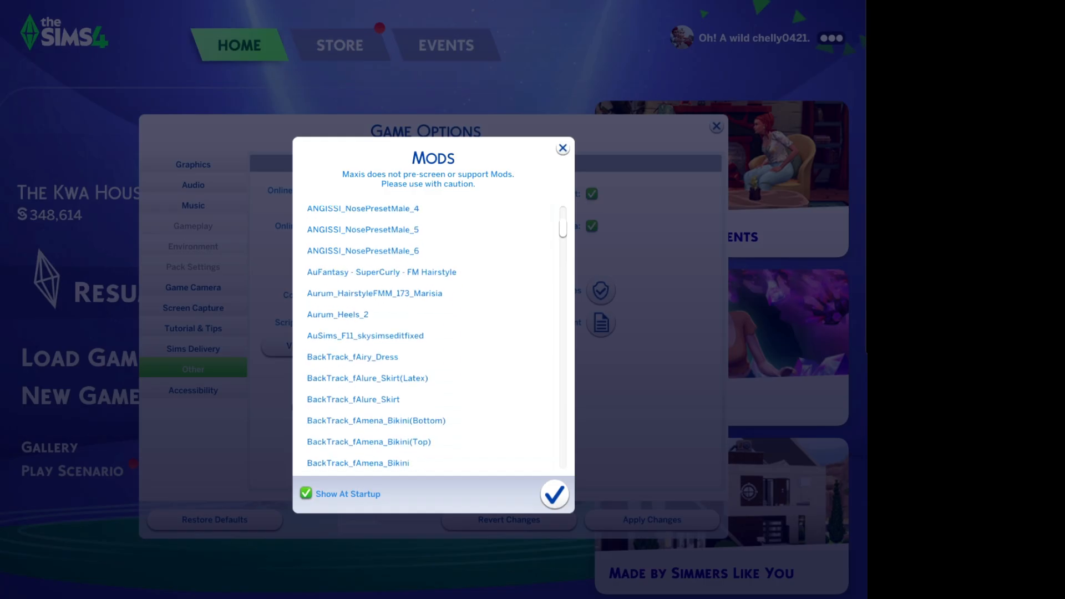
pyautogui.scroll(-3)
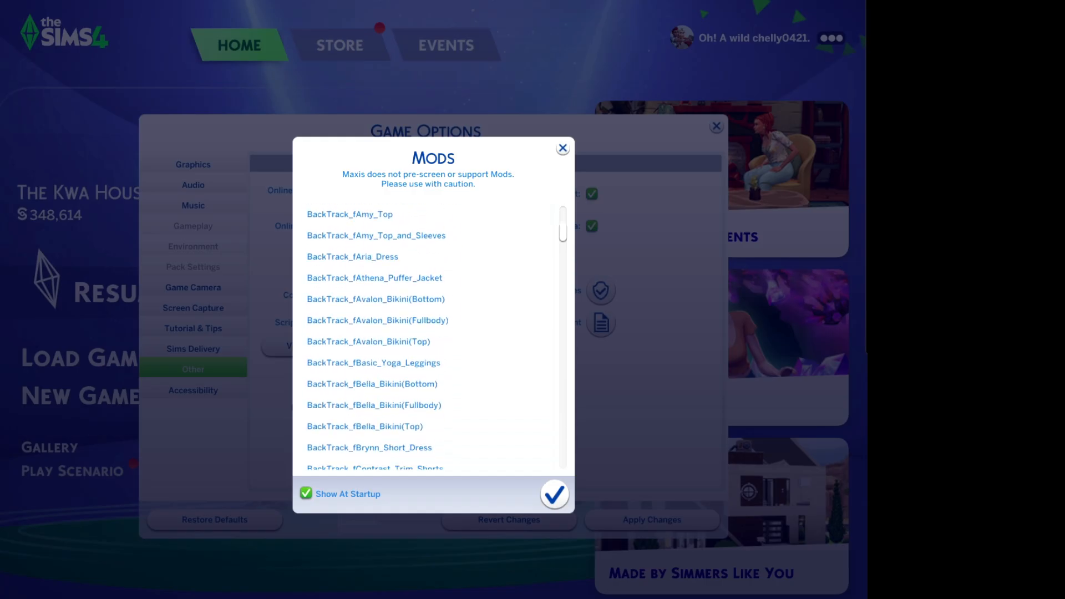
pyautogui.scroll(-3)
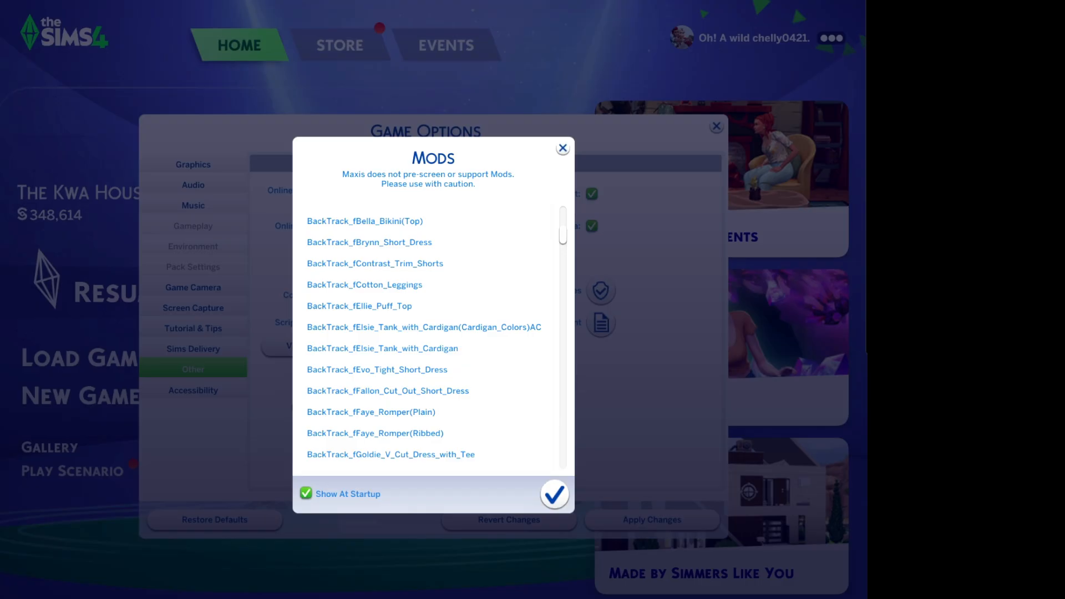
pyautogui.scroll(-3)
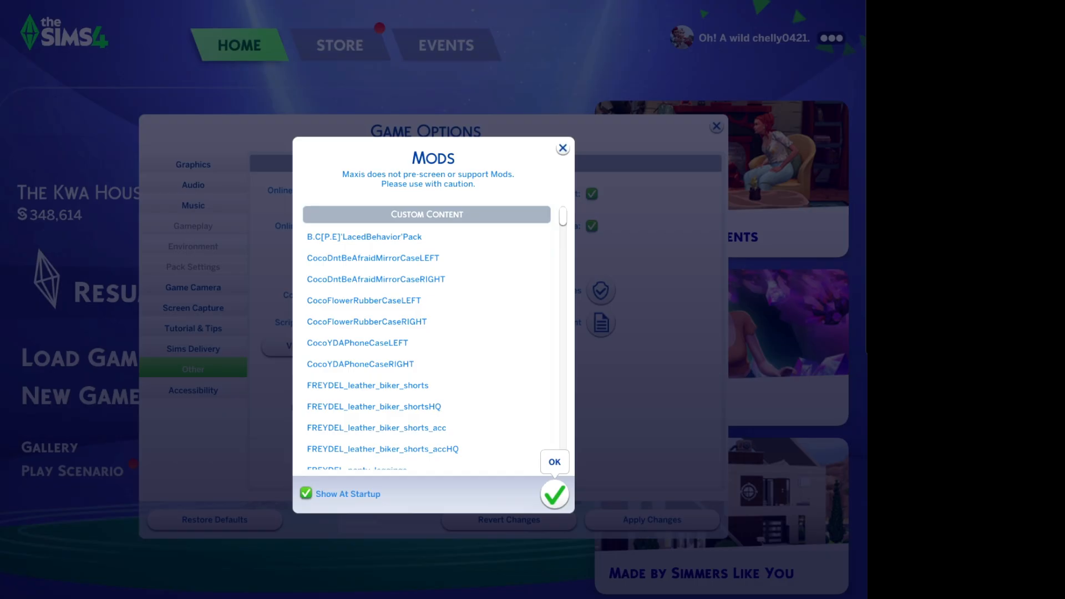
pyautogui.click(554, 494)
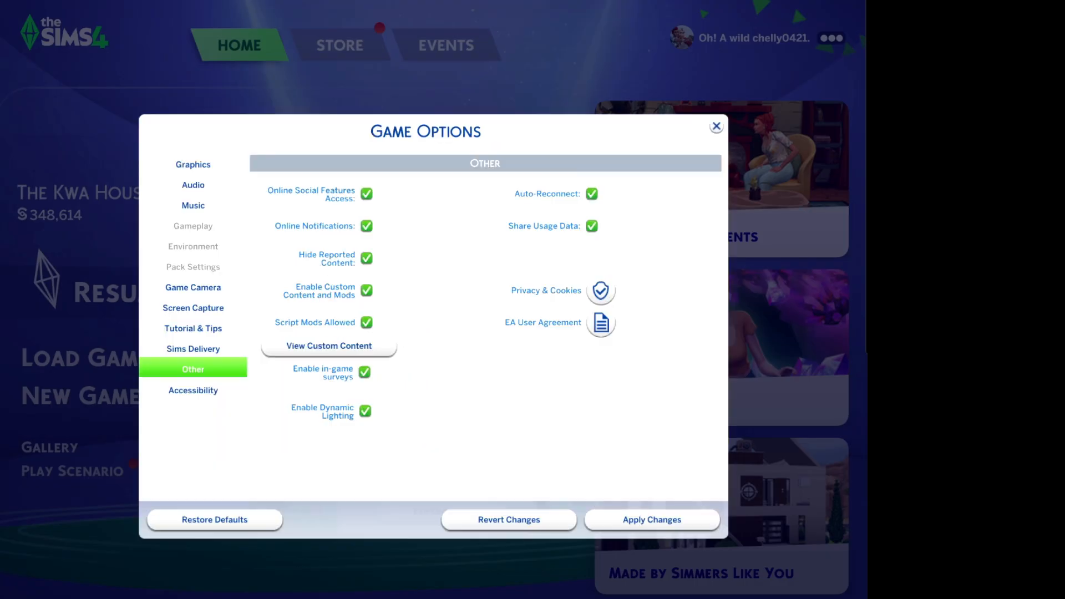
pyautogui.moveTo(366, 290)
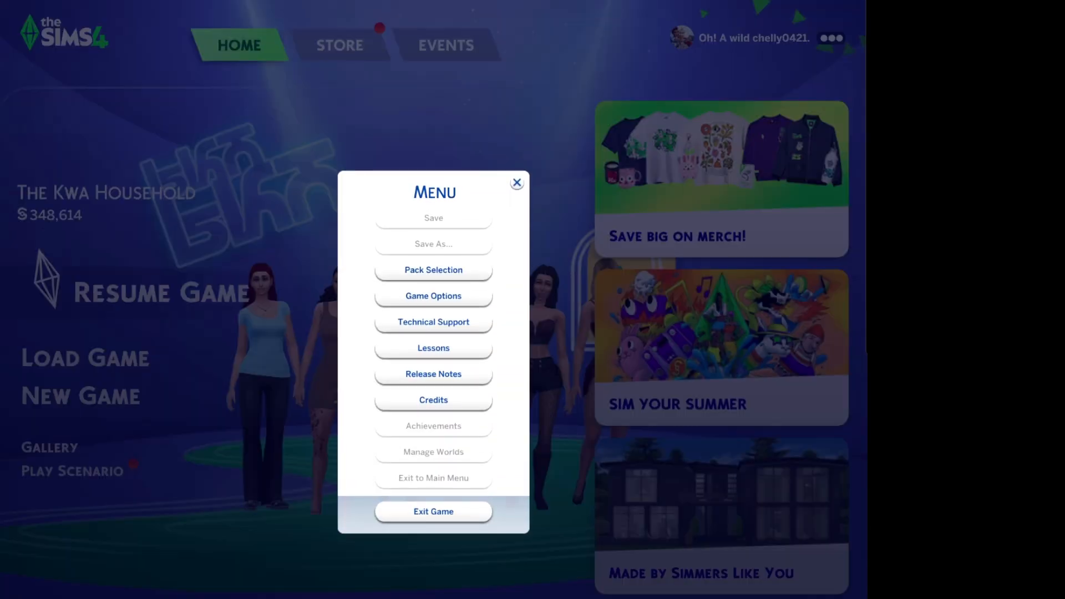
# Choose Exit Game from the menu and confirm quitting
pyautogui.click(433, 512)
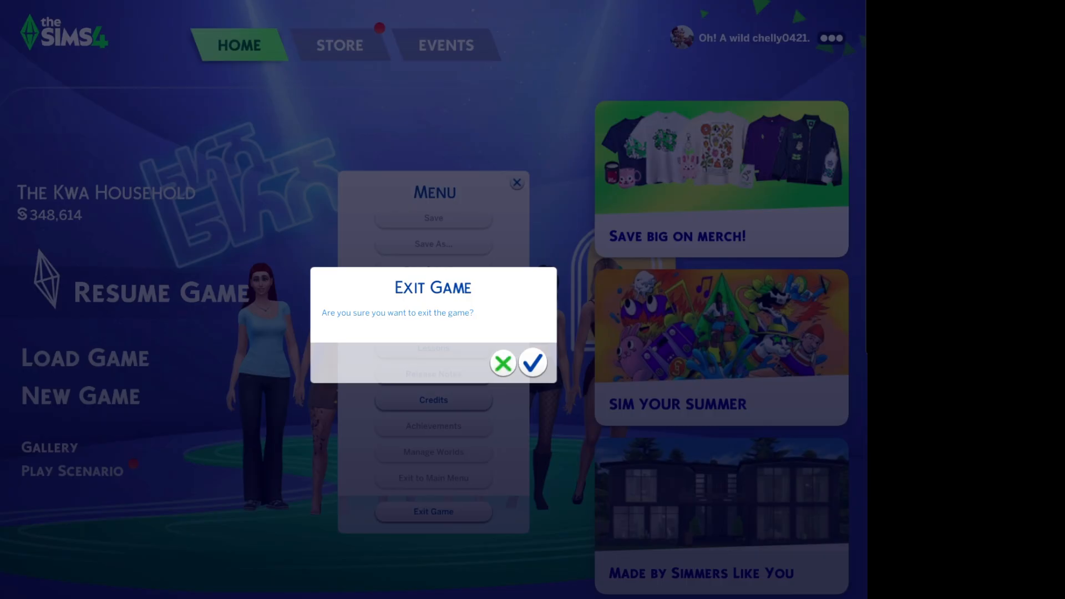
pyautogui.click(532, 362)
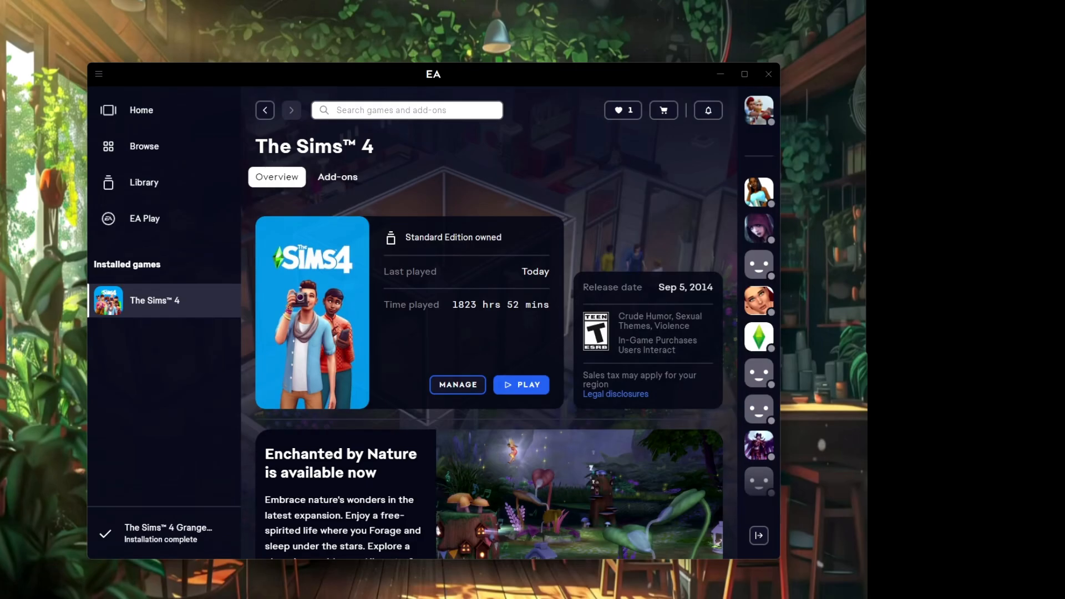
# Maximize the EA app window showing The Sims 4 overview
pyautogui.click(744, 73)
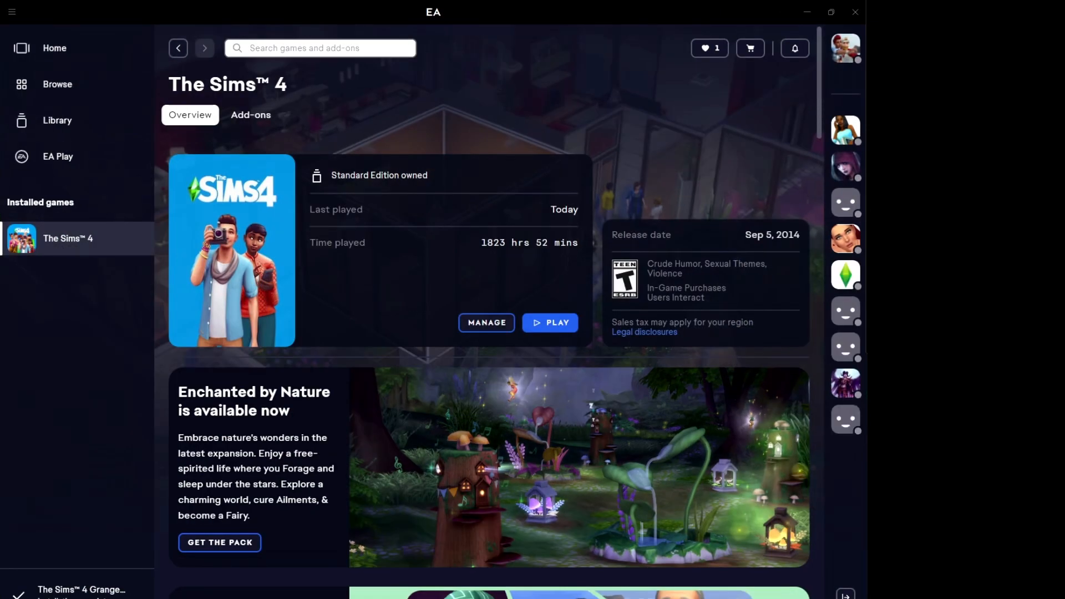